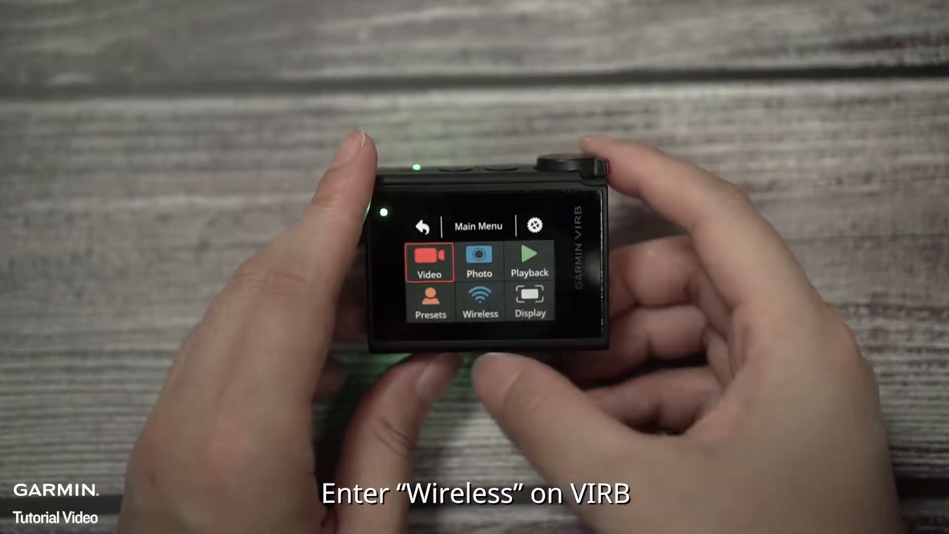
Turn on Wireless from the camera's Main Menu so VIRB Edit detects the VIRB.
{"action": "left_click", "coordinate": [479, 300]}
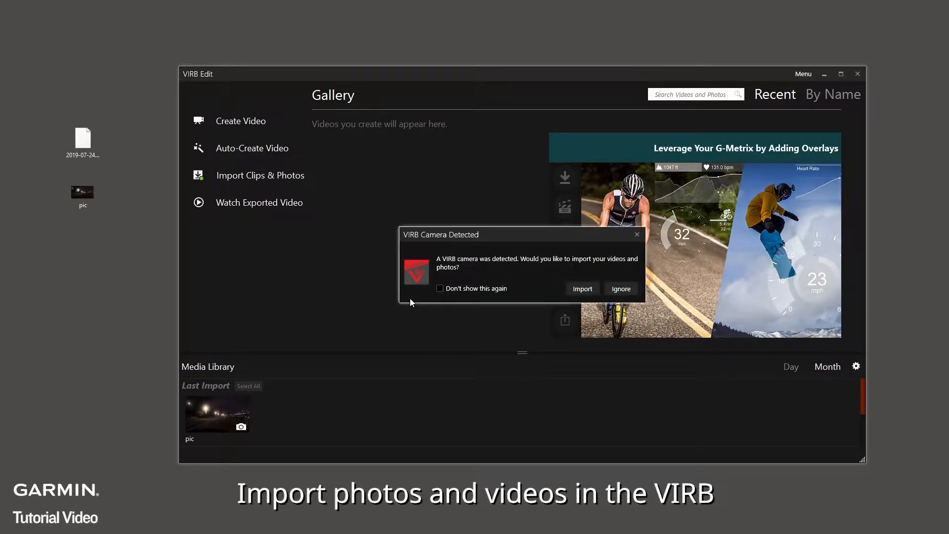
Import the selected VIRB0018 clip with the default prefix, adding VIRB_0018 to the library.
{"action": "left_click", "coordinate": [581, 289]}
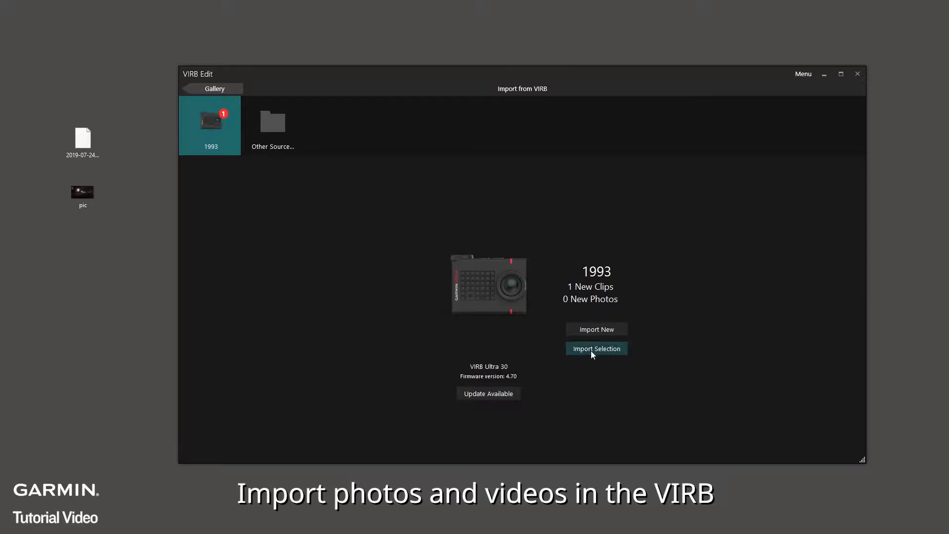
{"action": "left_click", "coordinate": [595, 348]}
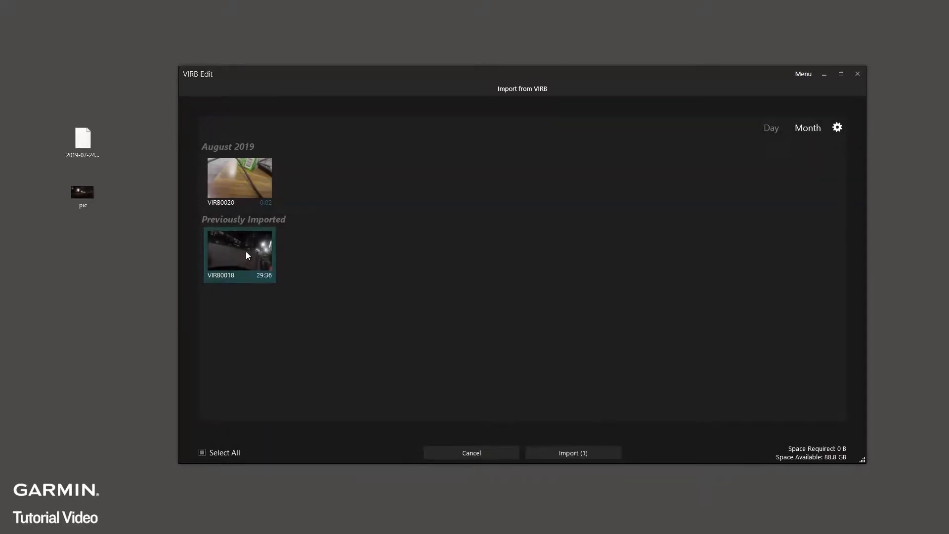
{"action": "left_click", "coordinate": [571, 453]}
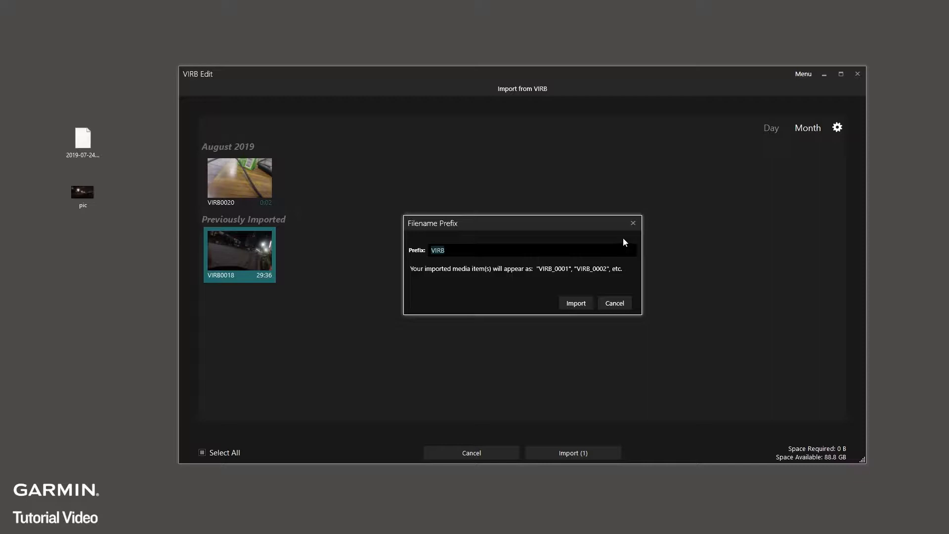
{"action": "left_click", "coordinate": [574, 303]}
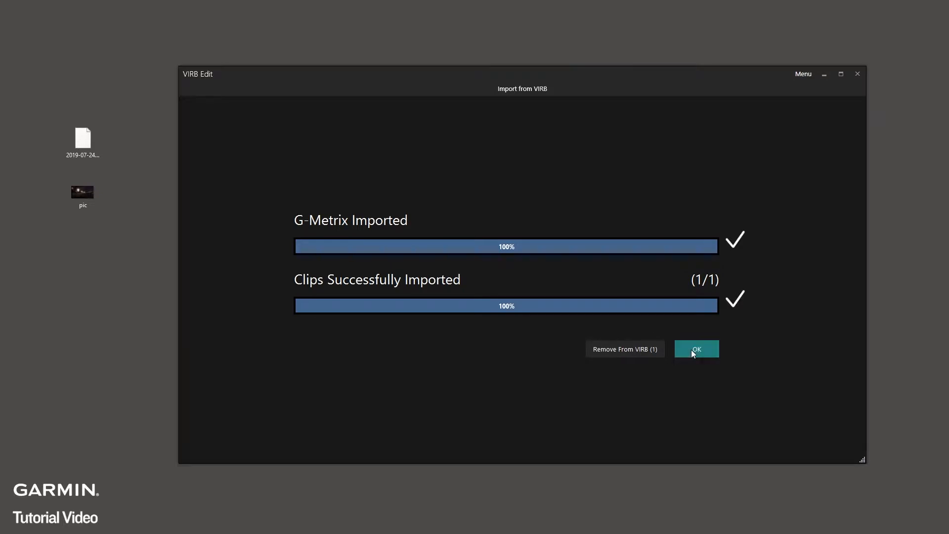
{"action": "left_click", "coordinate": [695, 349]}
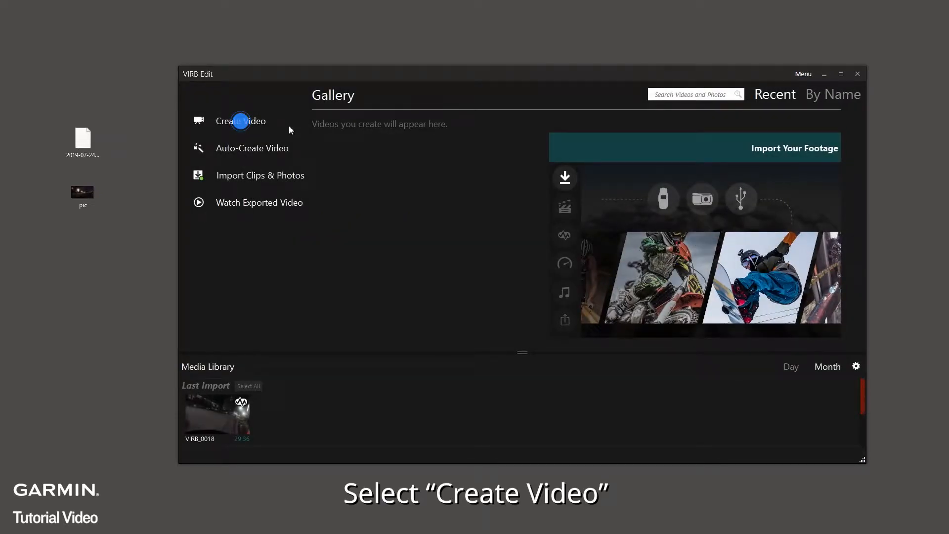
Create the My Video project and place VIRB_0018 on its timeline.
{"action": "left_click", "coordinate": [240, 120]}
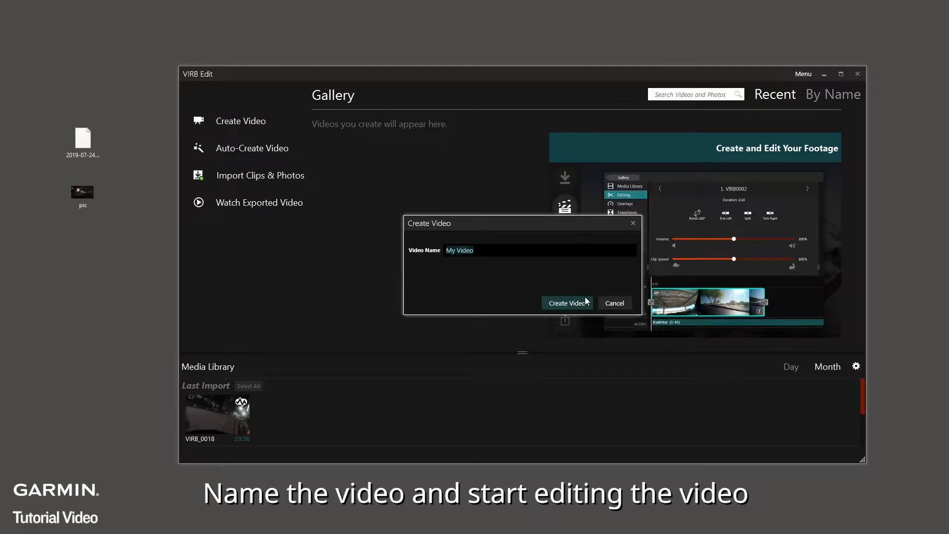
{"action": "left_click", "coordinate": [566, 302]}
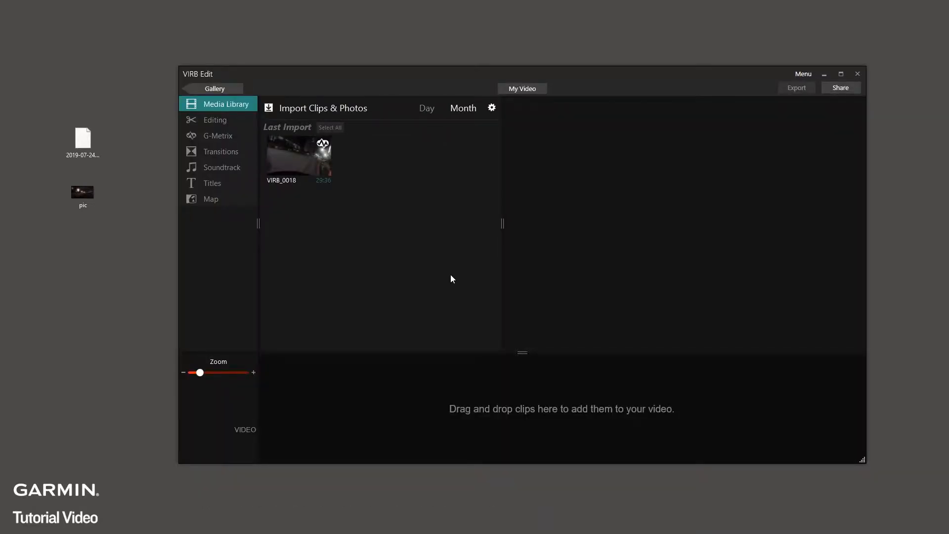
{"action": "left_click_drag", "start_coordinate": [297, 157], "coordinate": [397, 410]}
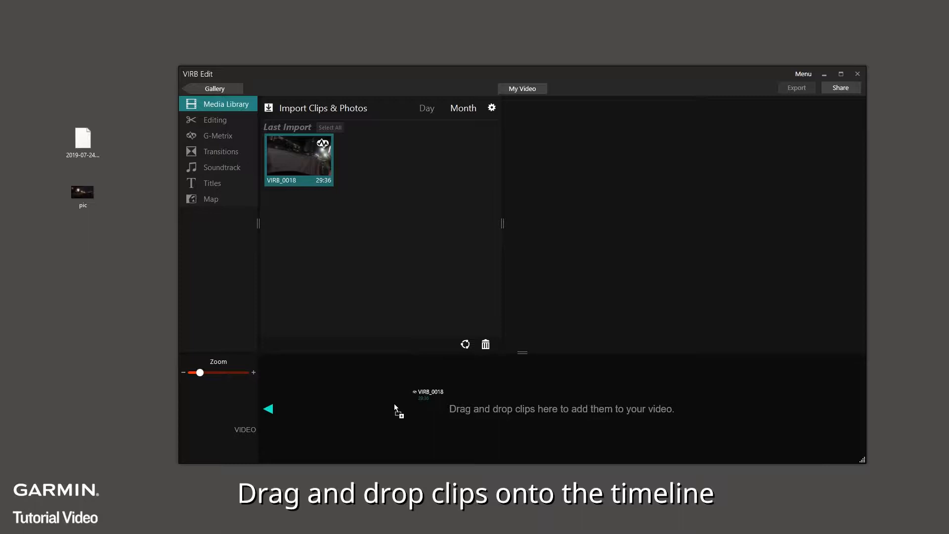
{"action": "left_click_drag", "start_coordinate": [298, 159], "coordinate": [368, 408]}
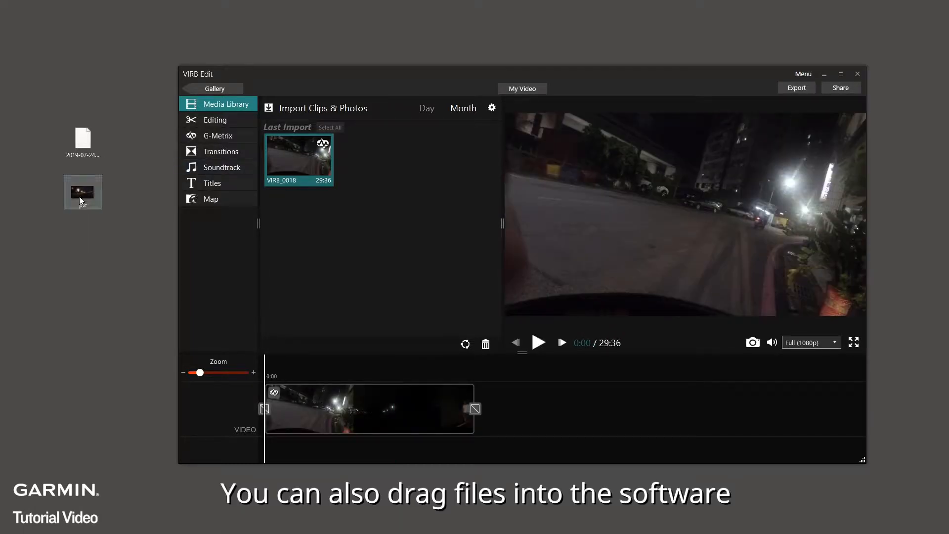
Add the pic photo from the desktop to the library and widen the timeline zoom.
{"action": "left_click_drag", "start_coordinate": [83, 191], "coordinate": [298, 159]}
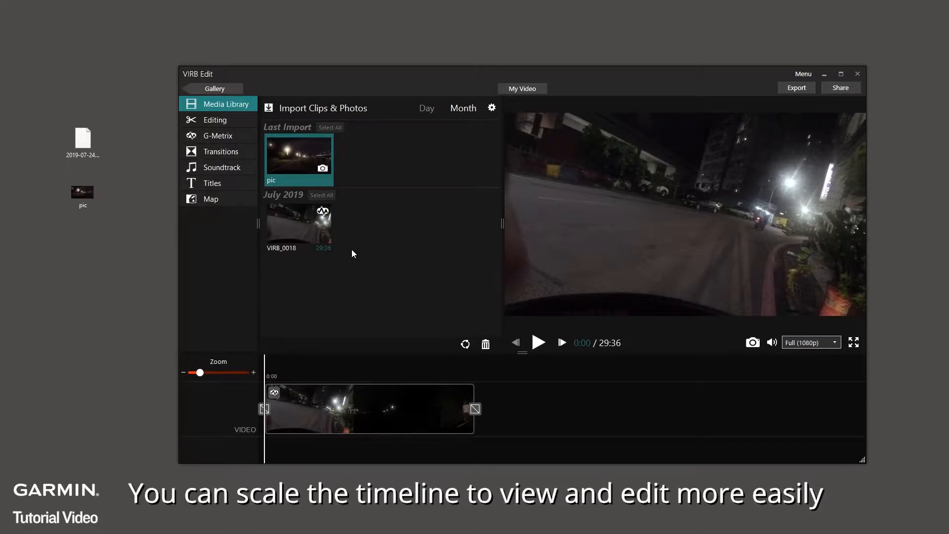
{"action": "left_click_drag", "start_coordinate": [199, 372], "coordinate": [205, 373]}
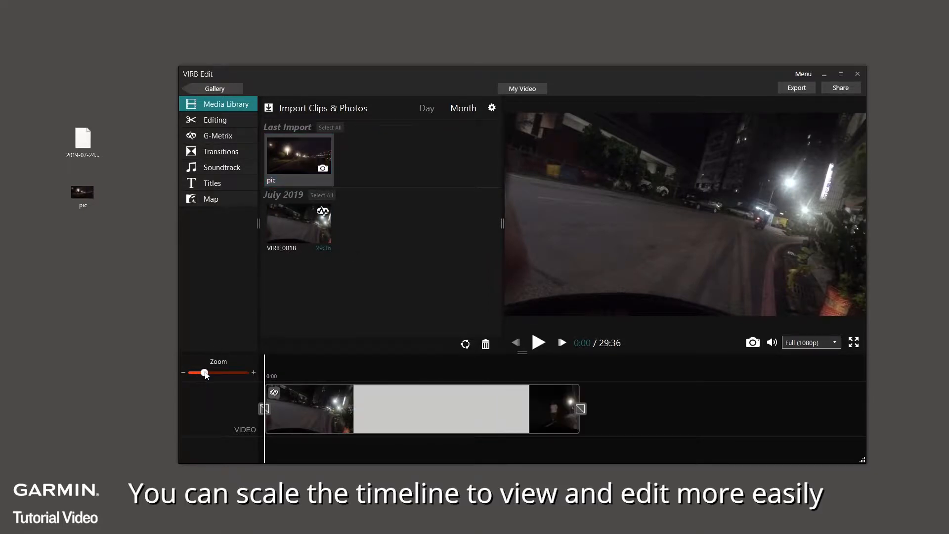
{"action": "left_click_drag", "start_coordinate": [205, 372], "coordinate": [207, 371]}
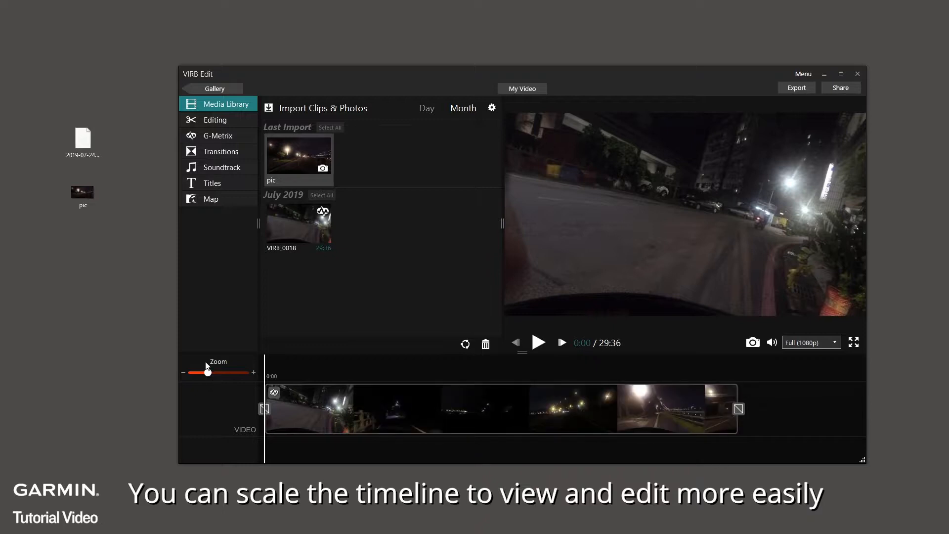
{"action": "left_click", "coordinate": [215, 120]}
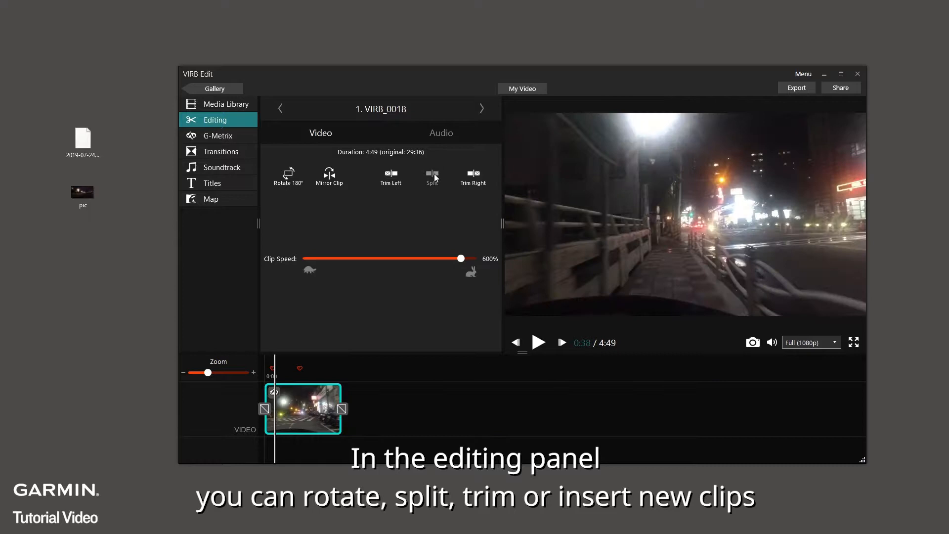
Split the clip, insert pic between the parts and set its duration to 2.0 seconds.
{"action": "left_click", "coordinate": [432, 176]}
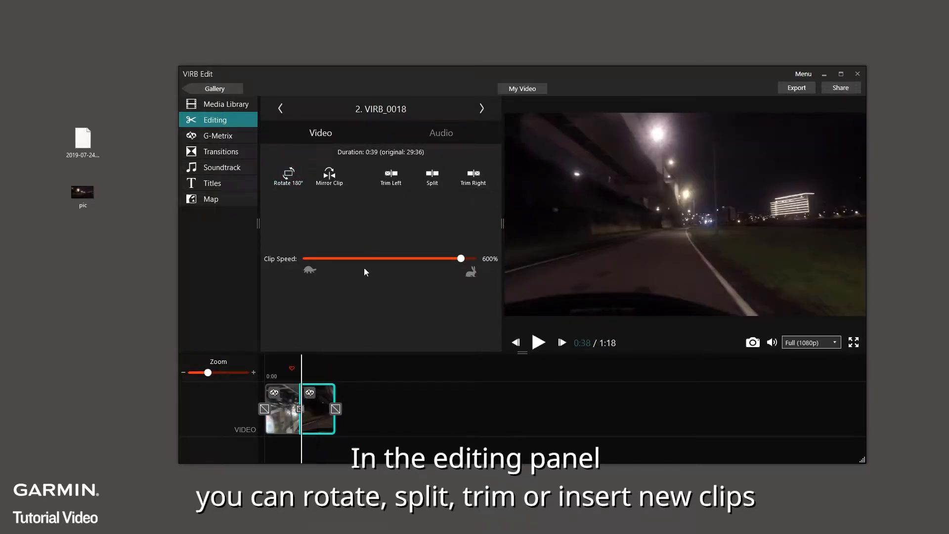
{"action": "left_click", "coordinate": [226, 103]}
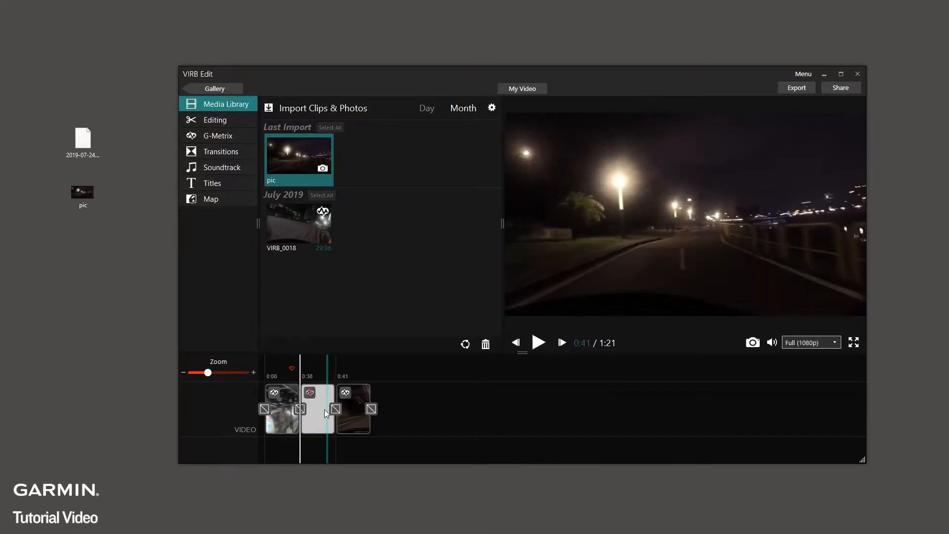
{"action": "double_click", "coordinate": [317, 408]}
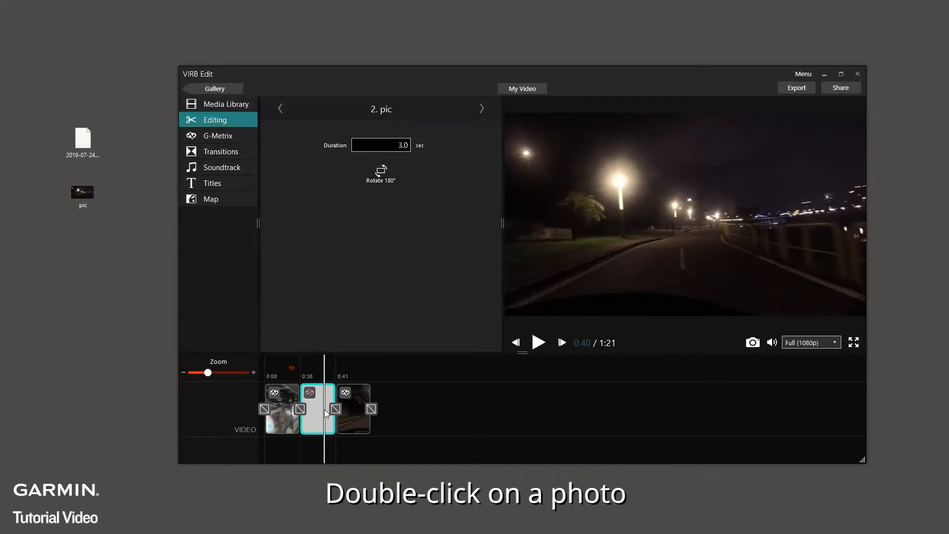
{"action": "left_click", "coordinate": [380, 144]}
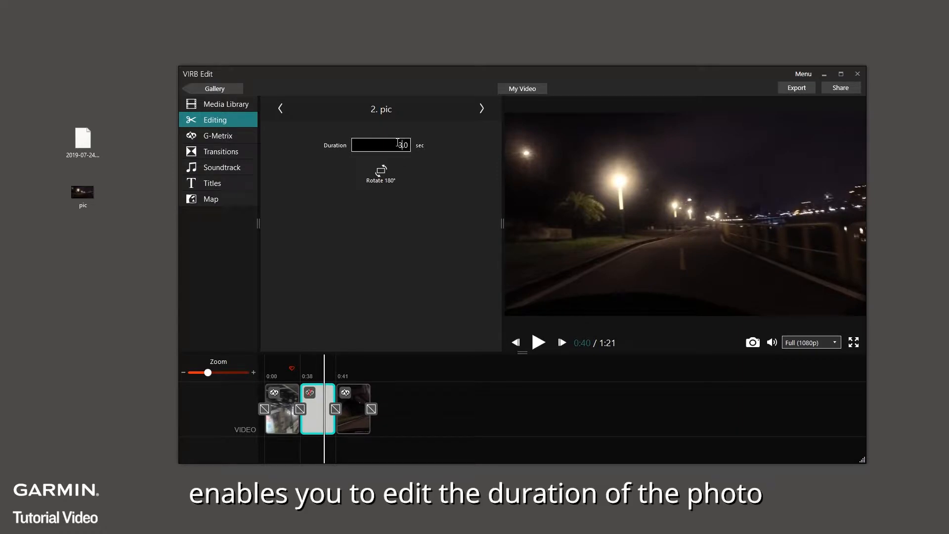
{"action": "type", "text": "2.0"}
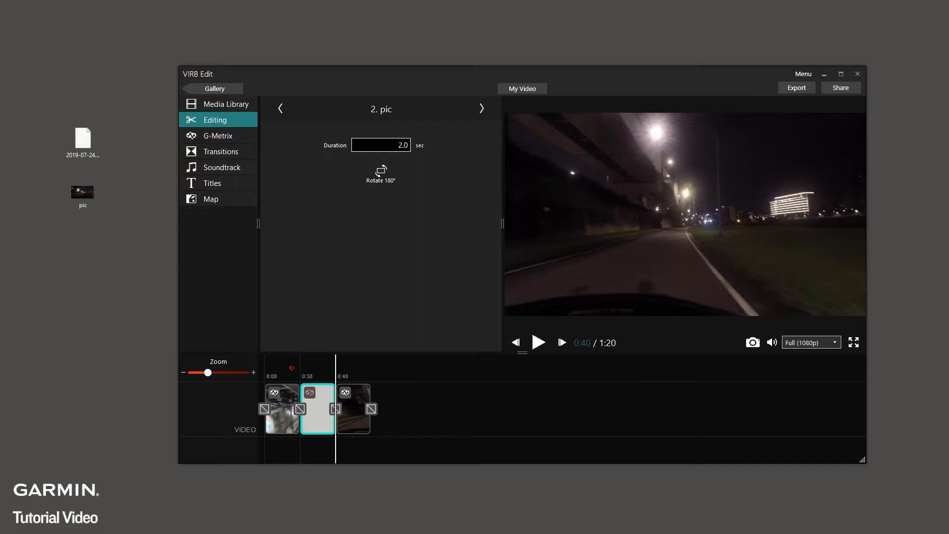
{"action": "mouse_move", "coordinate": [217, 135]}
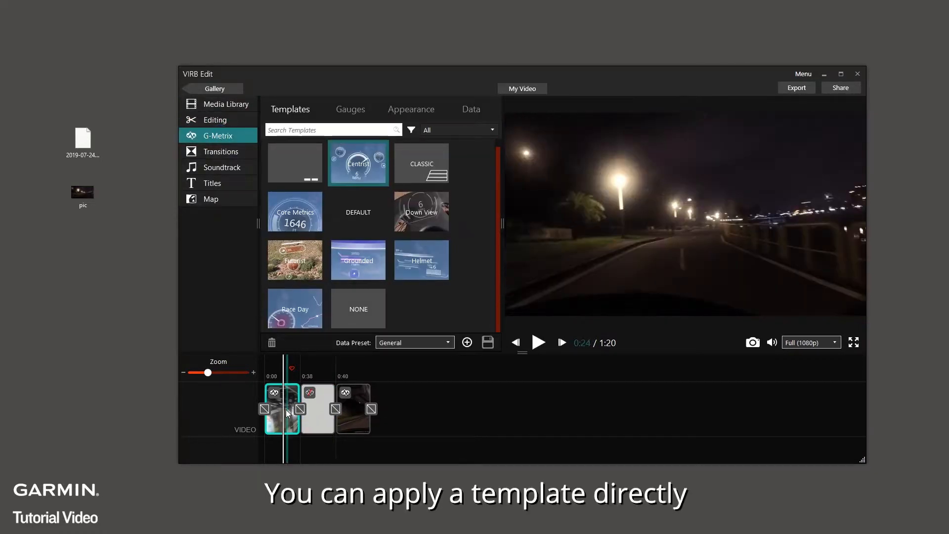
Try the CLASSIC and Down View gauge templates, then remove the template.
{"action": "left_click", "coordinate": [421, 162]}
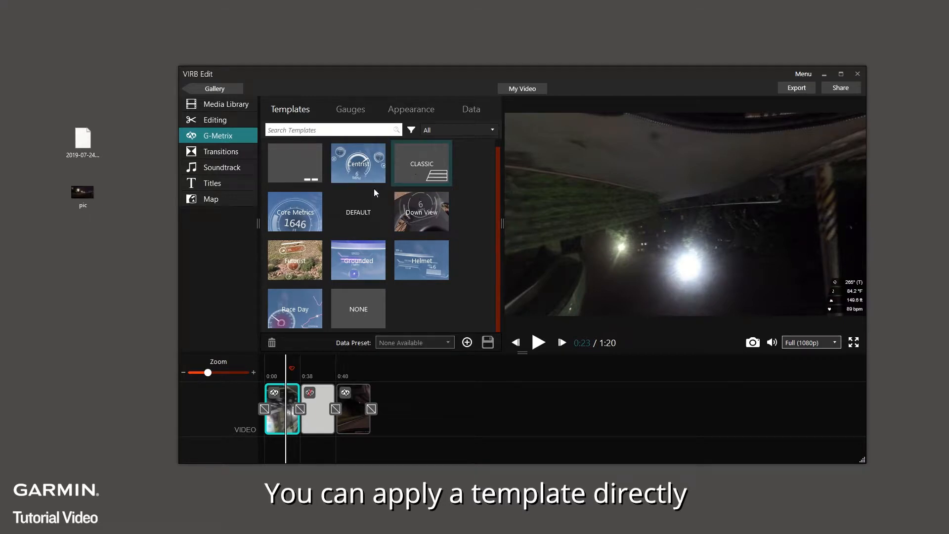
{"action": "left_click", "coordinate": [421, 212]}
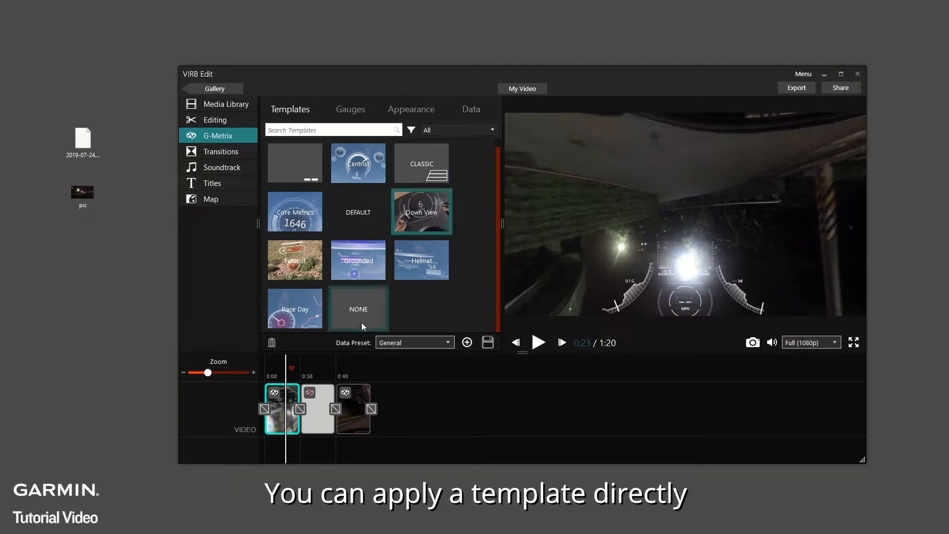
{"action": "left_click", "coordinate": [358, 308]}
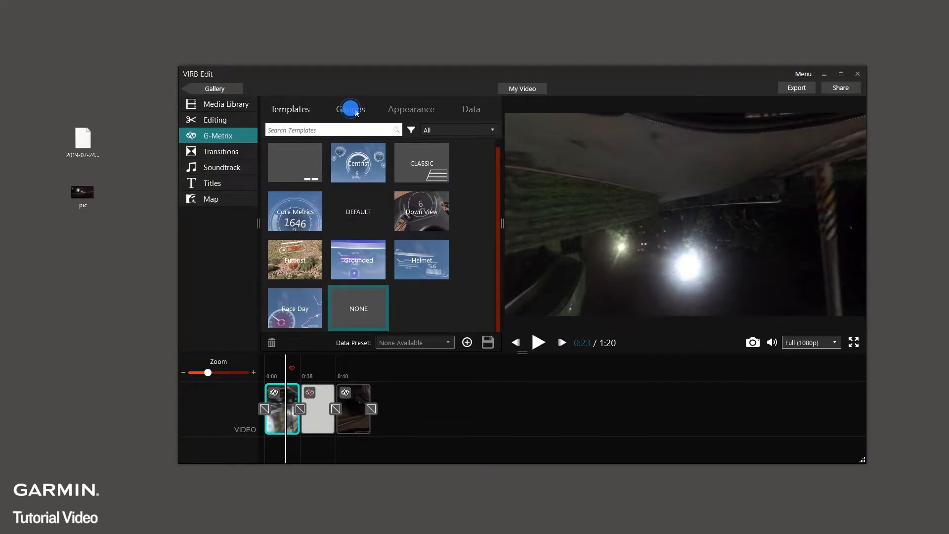
{"action": "left_click", "coordinate": [350, 110]}
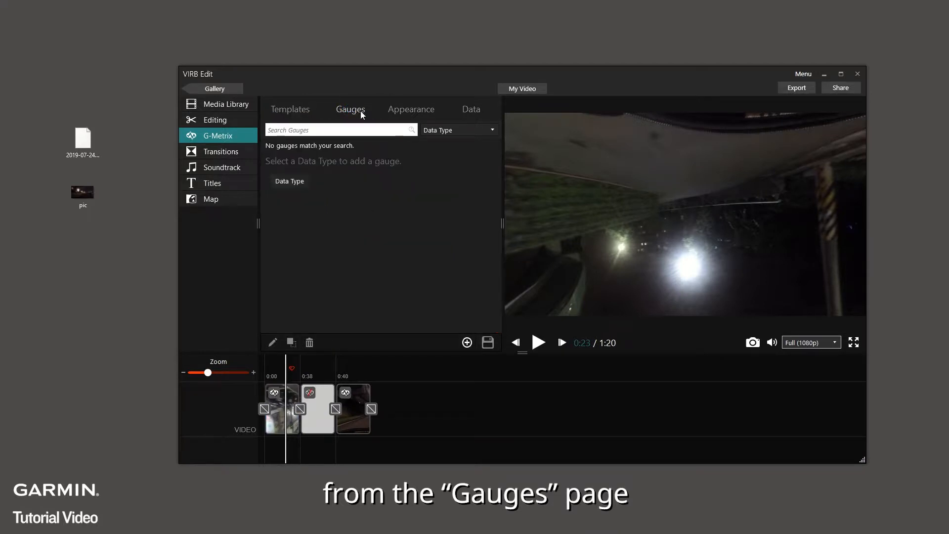
Add a Heading (True) gauge to the preview and scale it with the corner handle.
{"action": "left_click", "coordinate": [458, 129]}
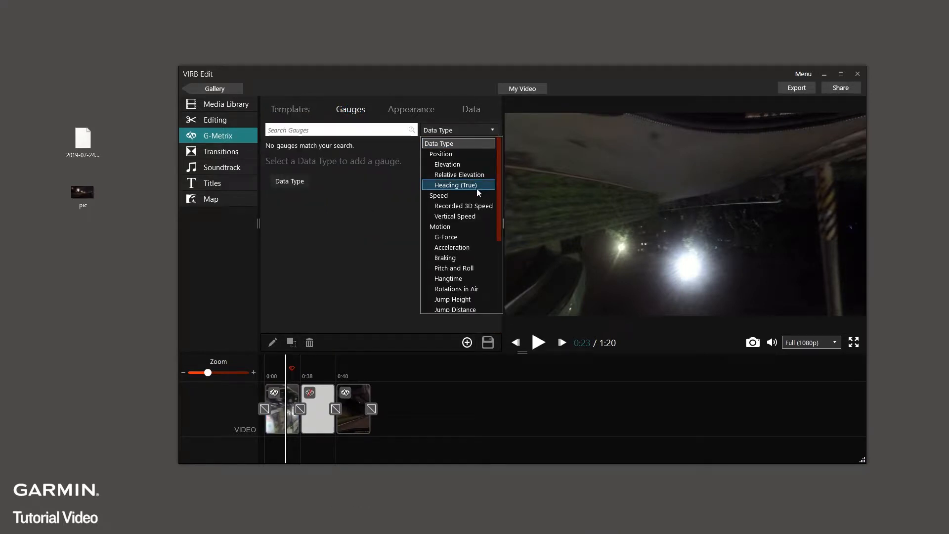
{"action": "left_click", "coordinate": [457, 185]}
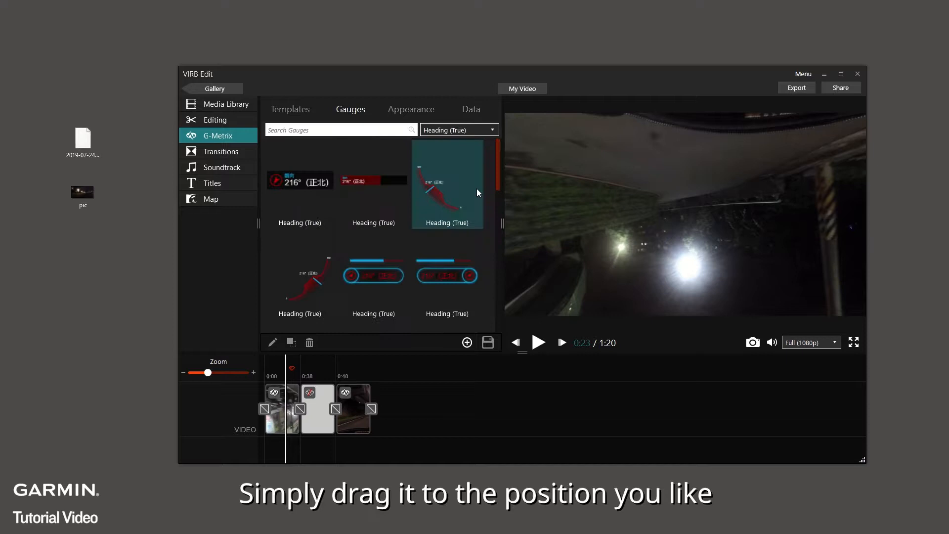
{"action": "mouse_move", "coordinate": [392, 241]}
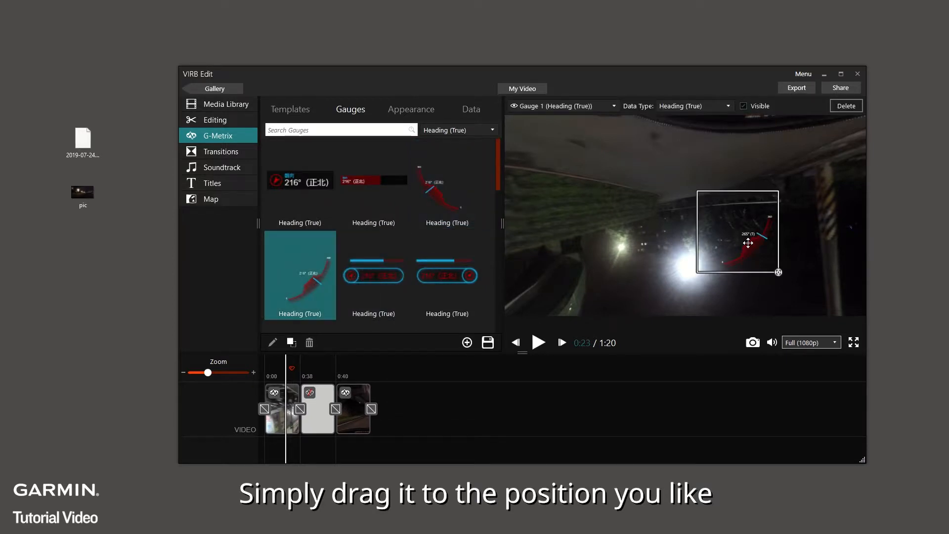
{"action": "left_click", "coordinate": [778, 272]}
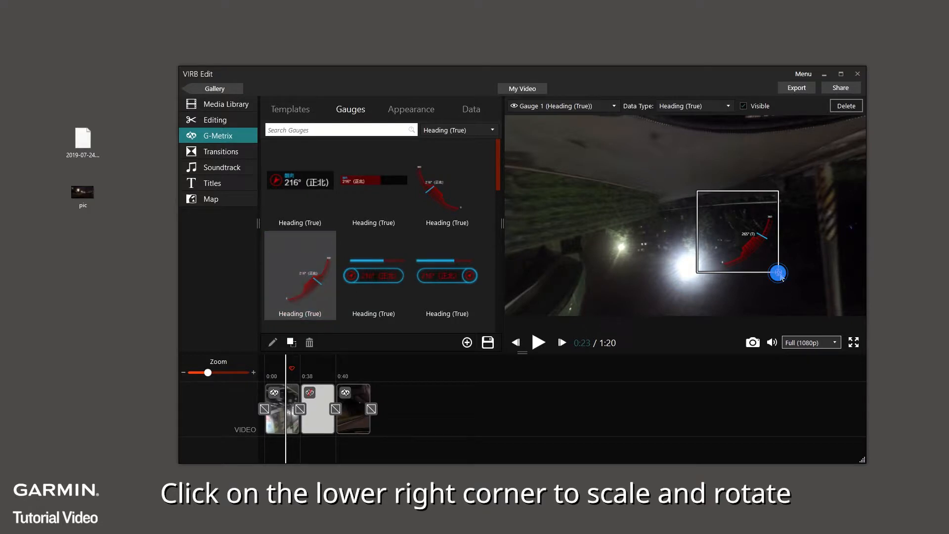
{"action": "left_click", "coordinate": [458, 129]}
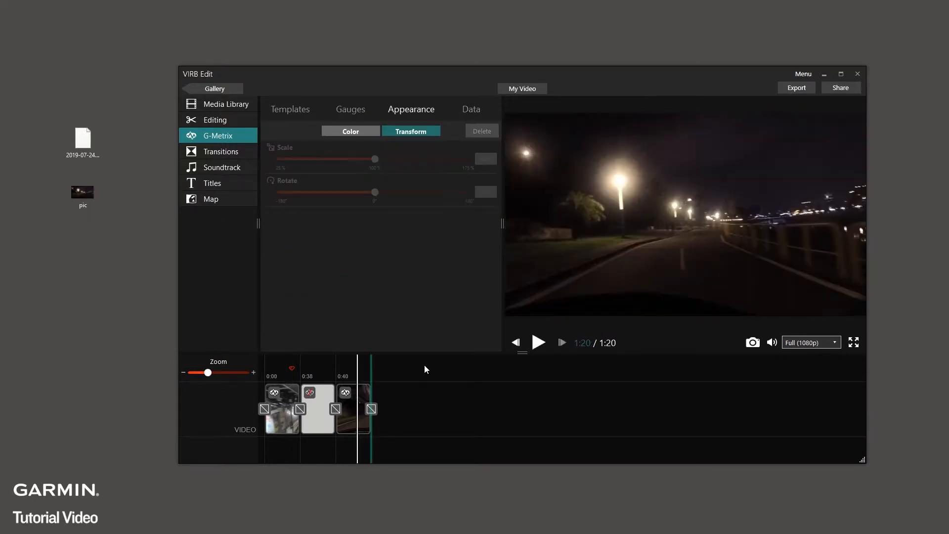
Recolour the gauges with yellow Accent 2 and a green background in Appearance > Color.
{"action": "left_click", "coordinate": [411, 109]}
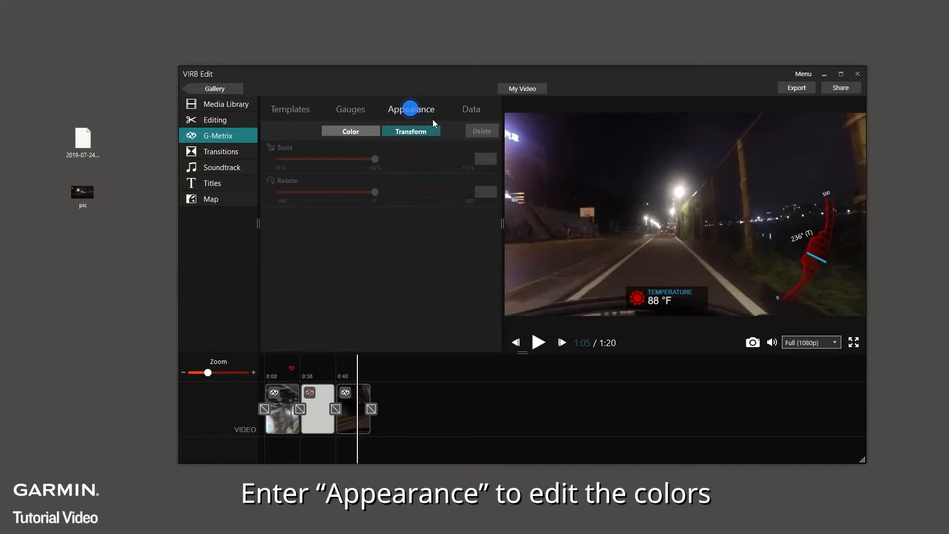
{"action": "left_click", "coordinate": [350, 131]}
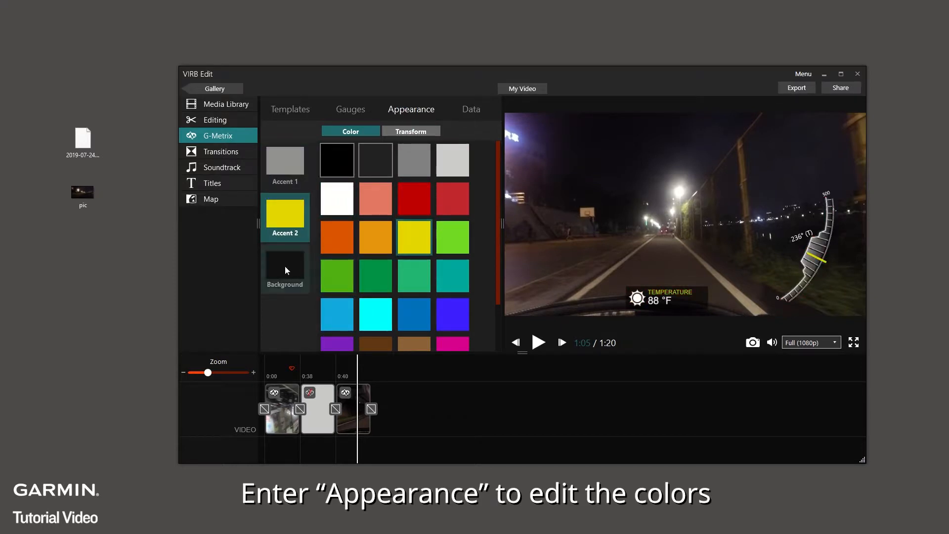
{"action": "left_click", "coordinate": [336, 276]}
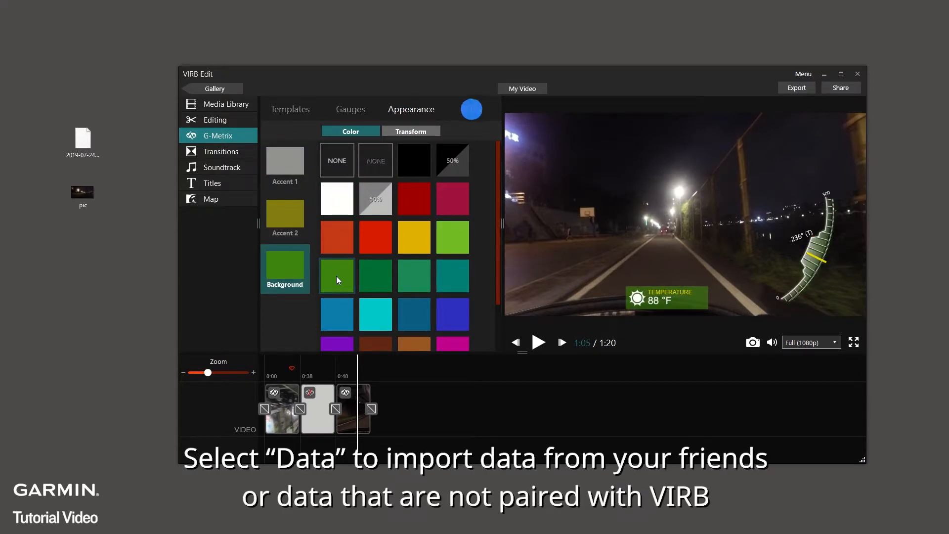
{"action": "left_click", "coordinate": [470, 110]}
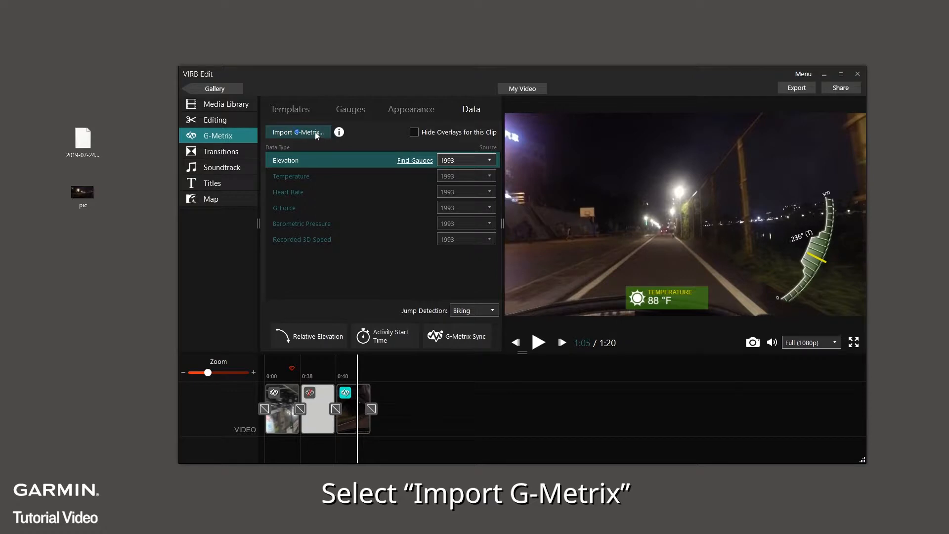
{"action": "left_click", "coordinate": [297, 131]}
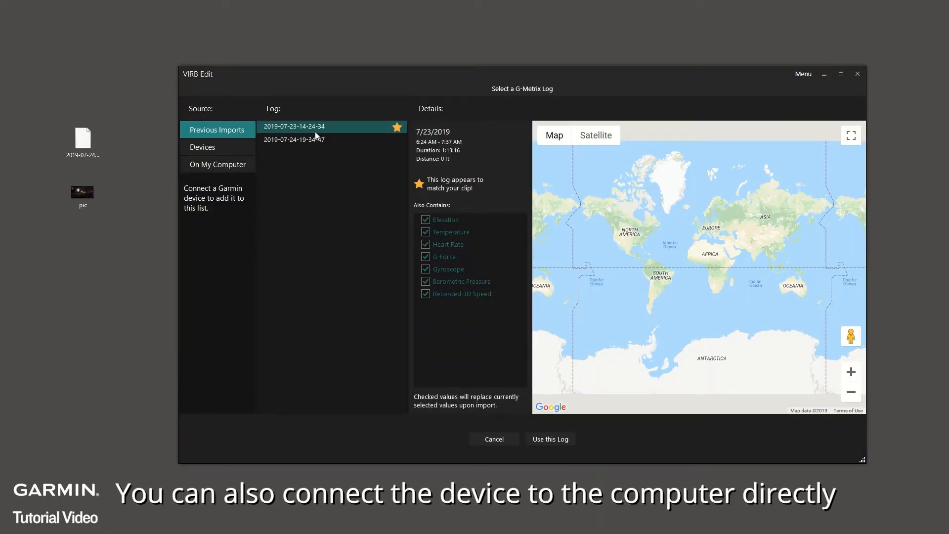
{"action": "left_click", "coordinate": [201, 147]}
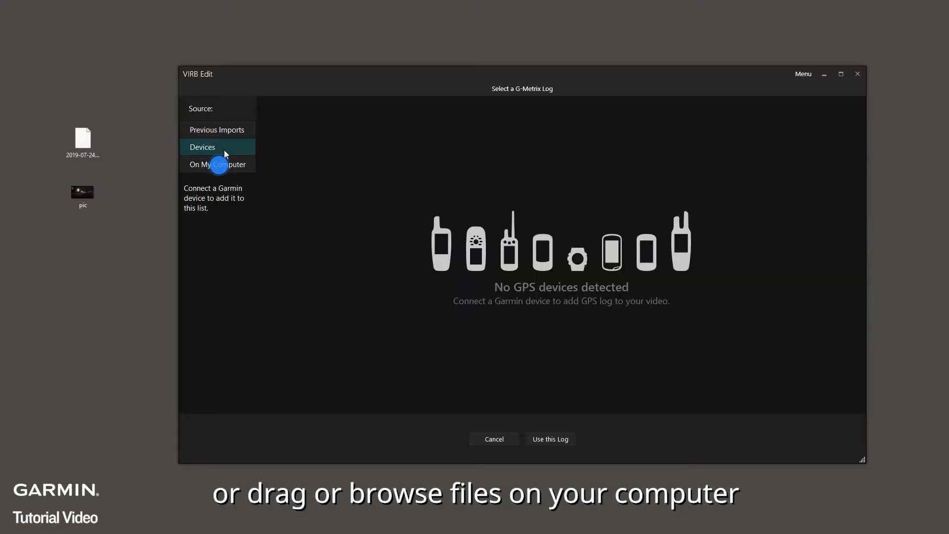
{"action": "left_click", "coordinate": [216, 164]}
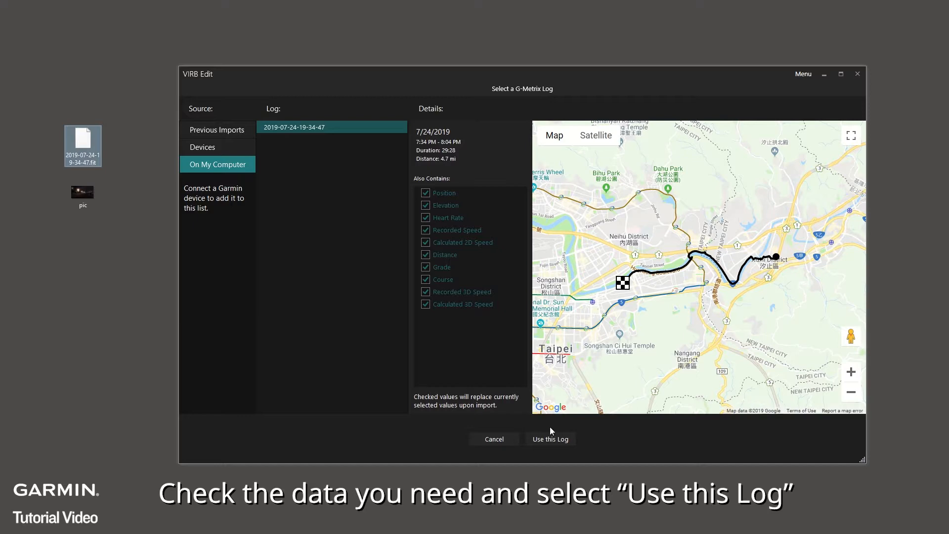
{"action": "left_click", "coordinate": [549, 439]}
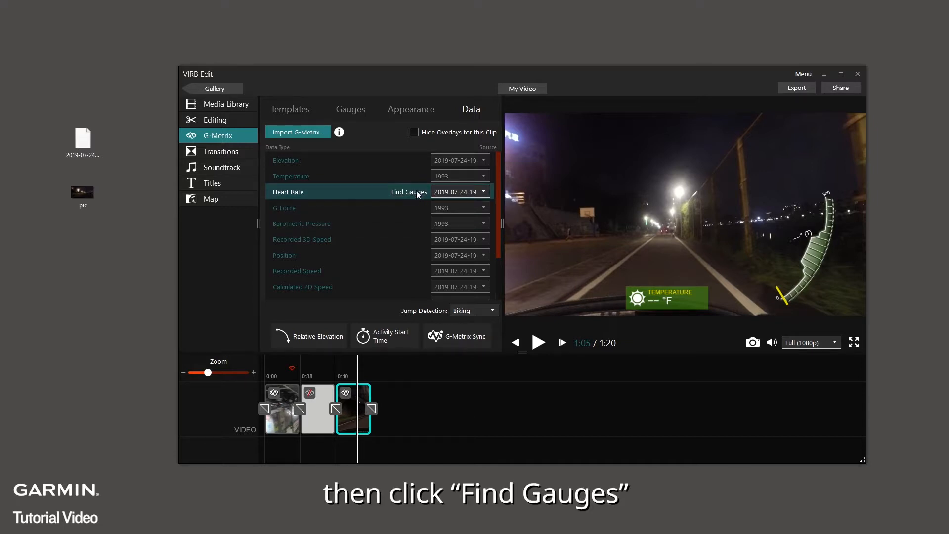
Add a Heart Rate gauge and a Track map gauge to the video.
{"action": "left_click", "coordinate": [409, 192]}
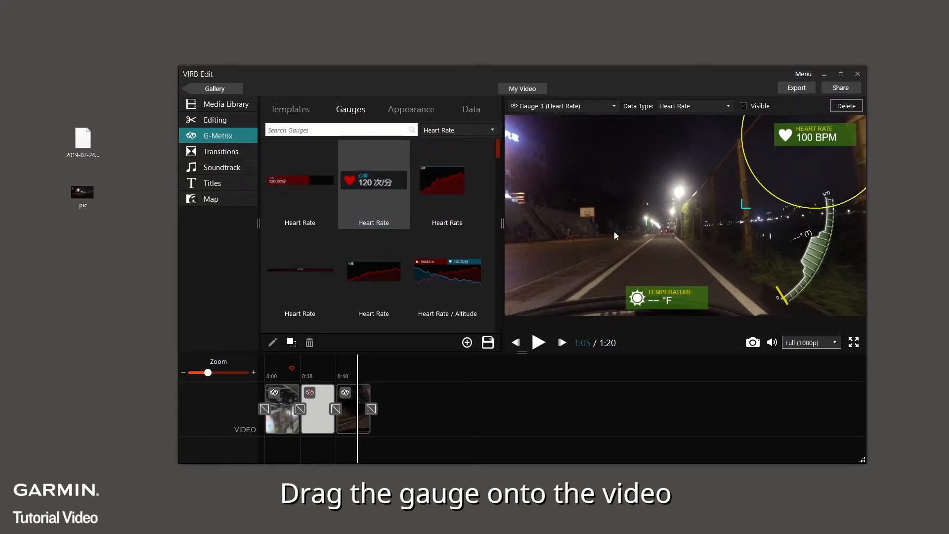
{"action": "left_click", "coordinate": [458, 129]}
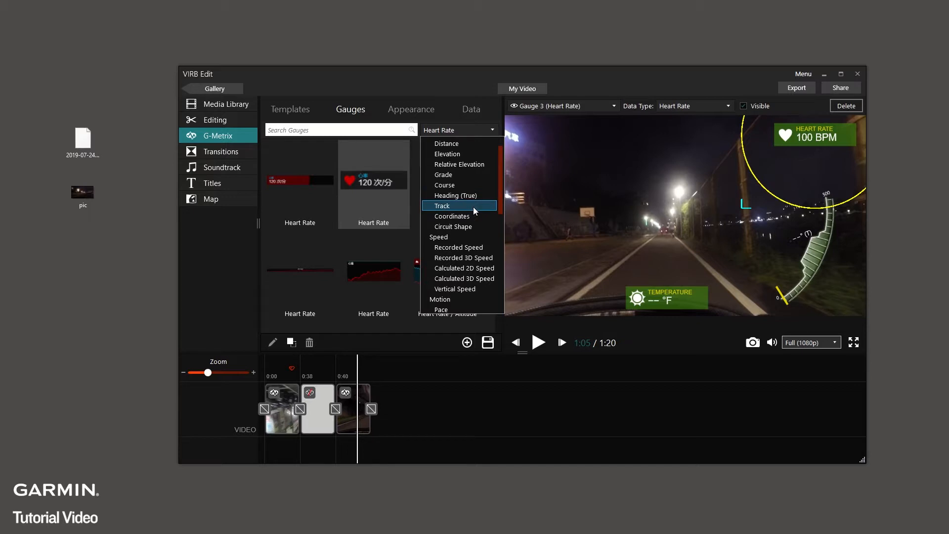
{"action": "left_click", "coordinate": [441, 206]}
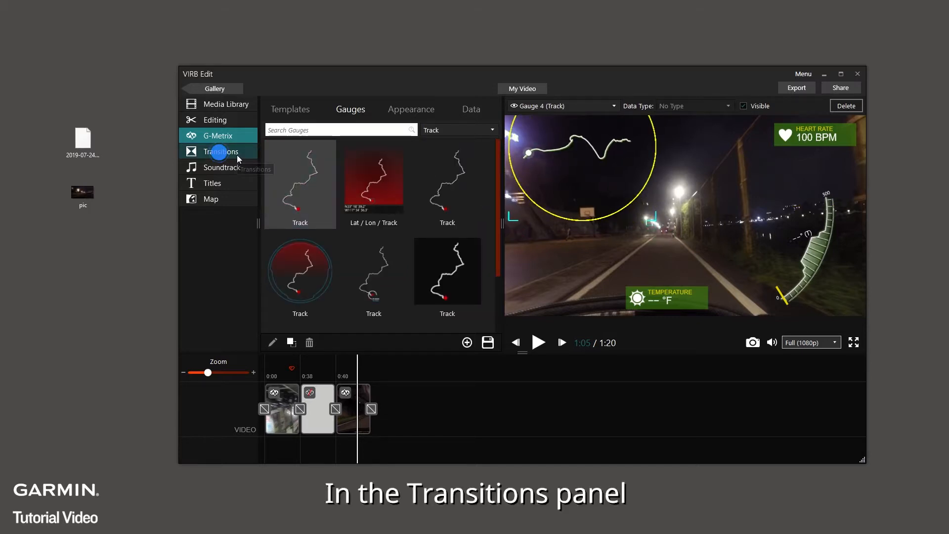
Set the transition between the clips to a 1-second Fade Out.
{"action": "left_click", "coordinate": [371, 409]}
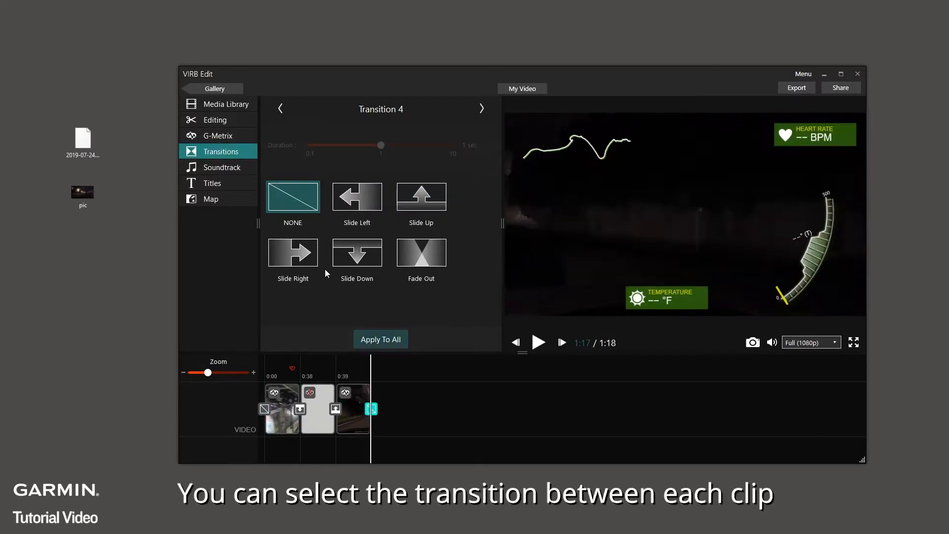
{"action": "left_click", "coordinate": [420, 251]}
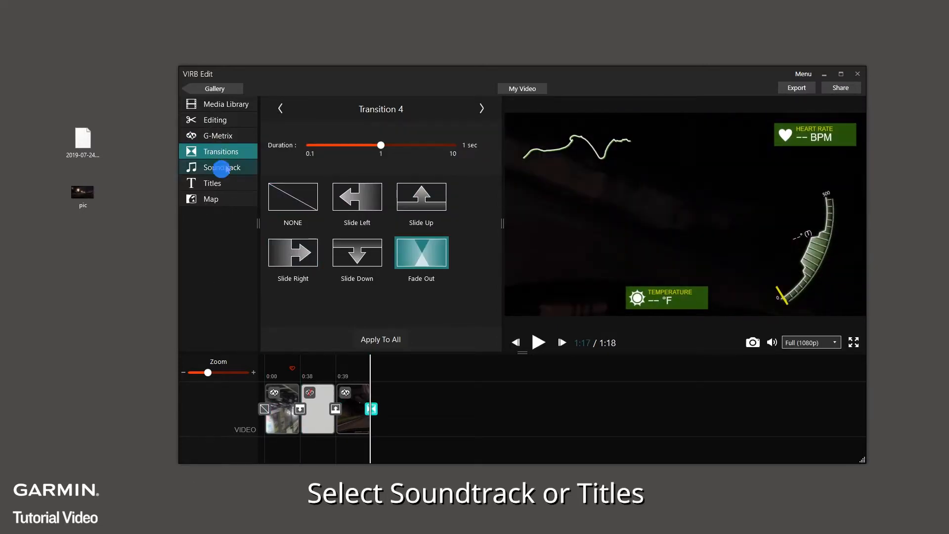
Add the Frolic soundtrack and a 'Holiday' title at the start of the video.
{"action": "left_click", "coordinate": [222, 167]}
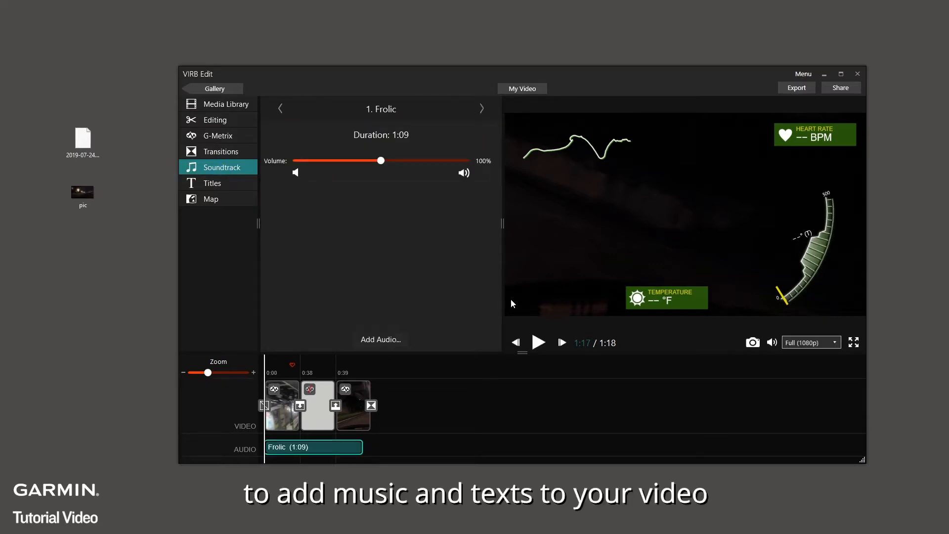
{"action": "left_click", "coordinate": [212, 183]}
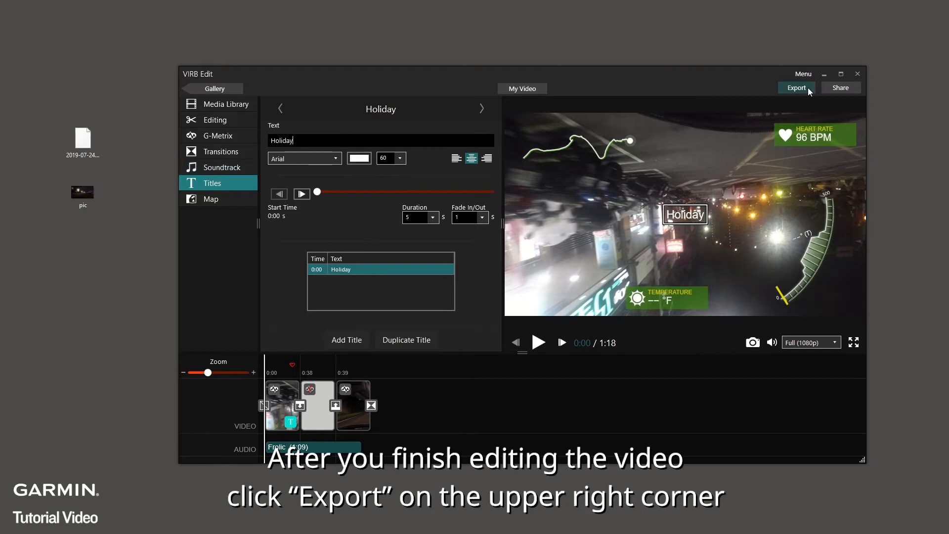
{"action": "left_click", "coordinate": [796, 88]}
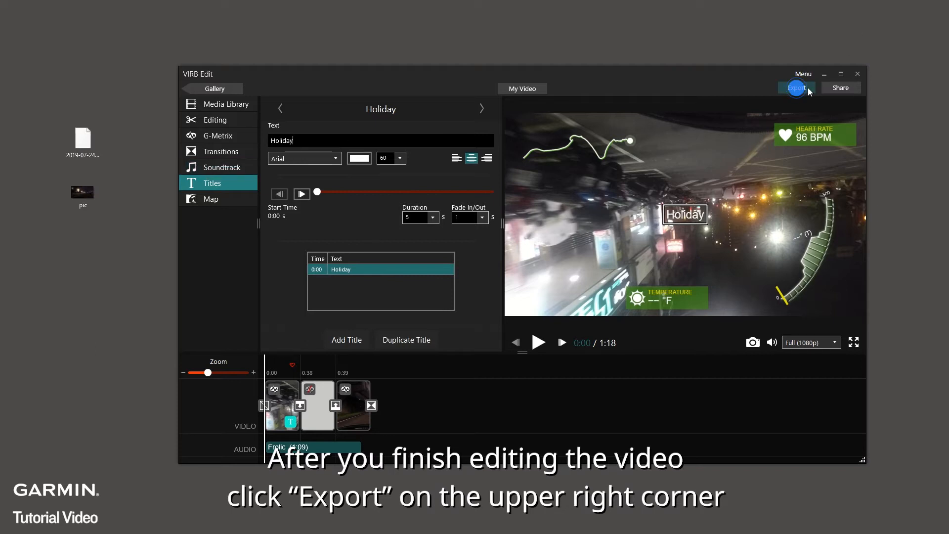
Export to MP4 at 1080p, 30 FPS, high quality with VIRB Outro branding.
{"action": "left_click", "coordinate": [796, 88]}
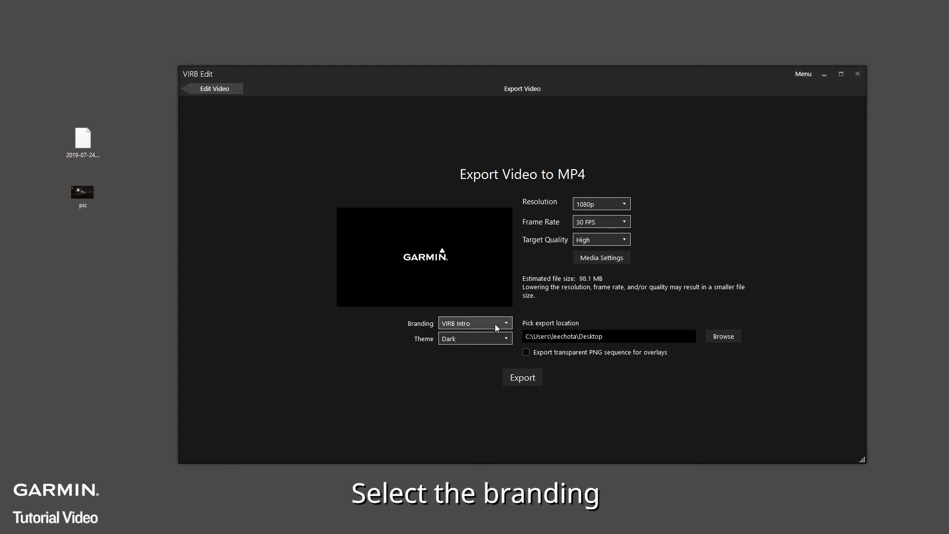
{"action": "left_click", "coordinate": [475, 323]}
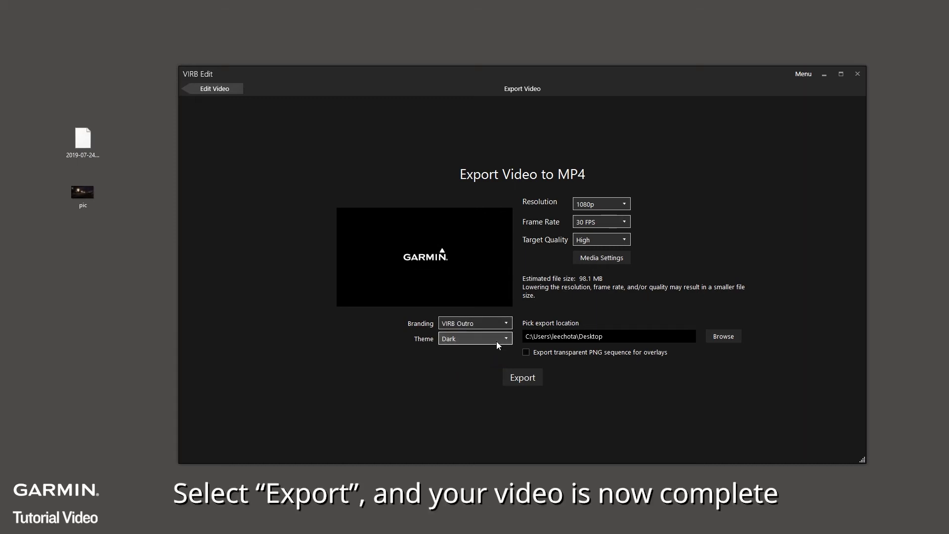
{"action": "left_click", "coordinate": [522, 376]}
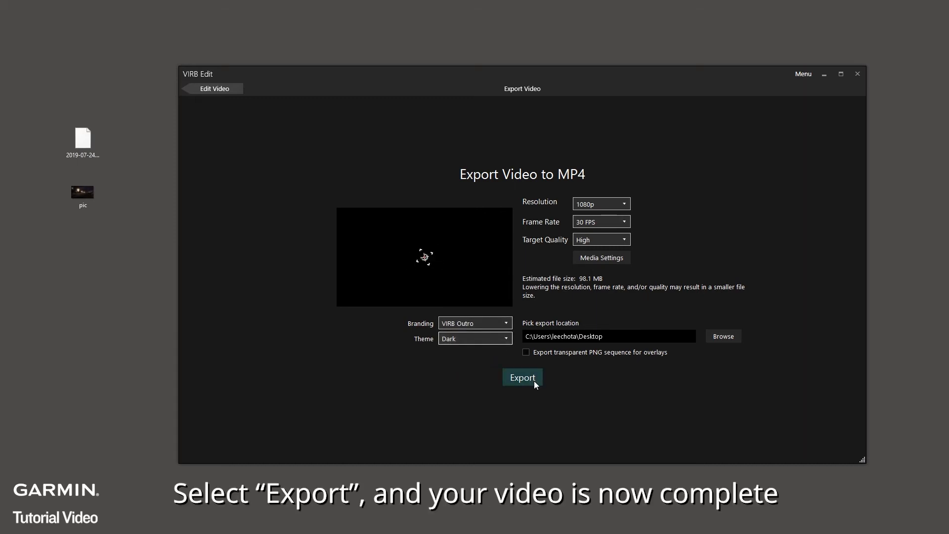